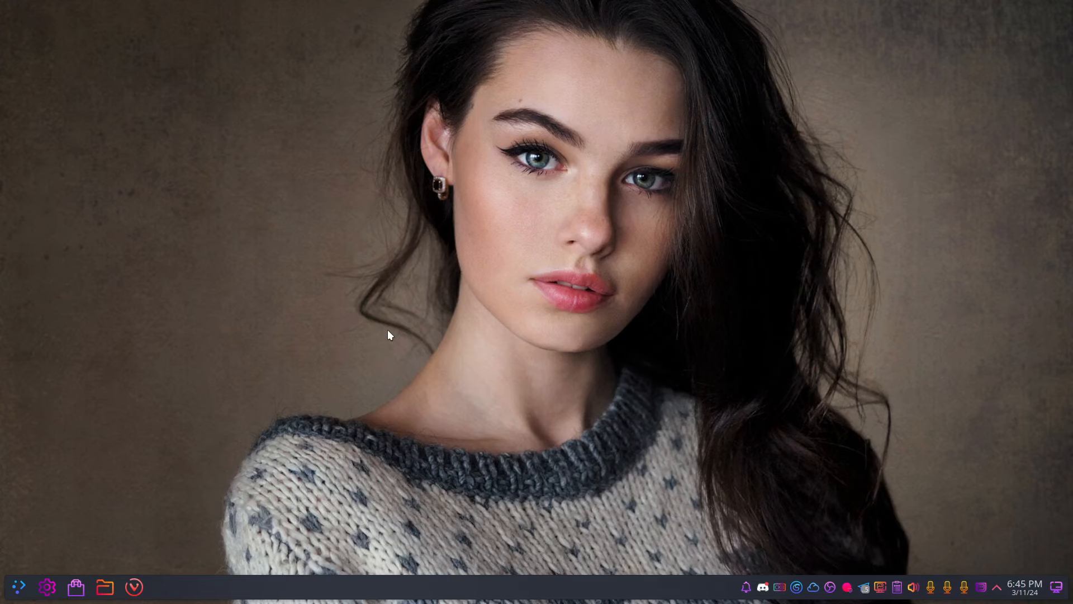
Launch System Settings from the taskbar, landing on Display Configuration
{"action": "left_click", "coordinate": [46, 588]}
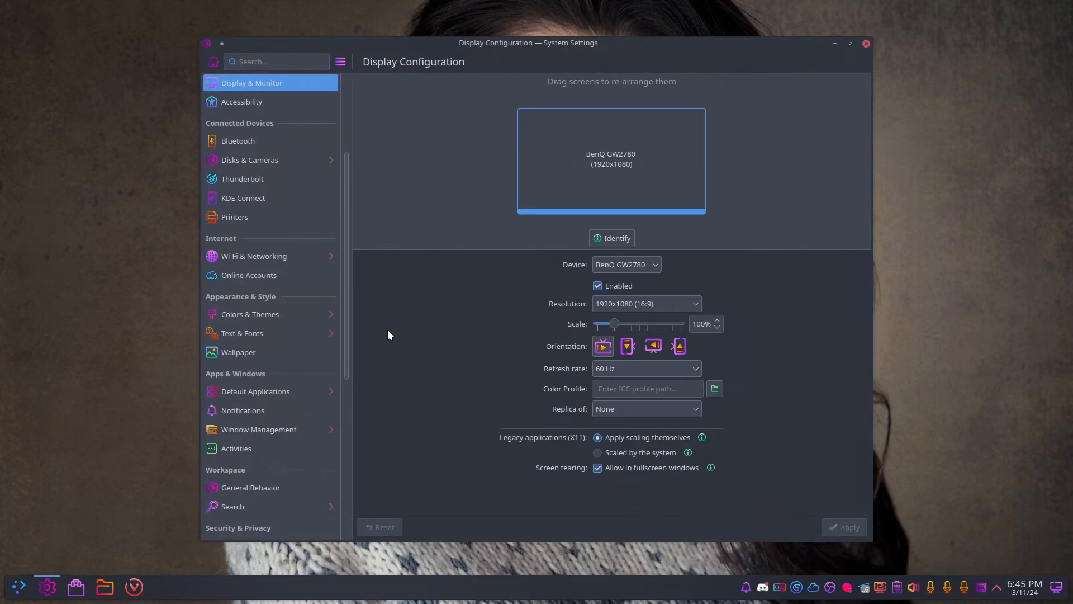
{"action": "mouse_move", "coordinate": [271, 333]}
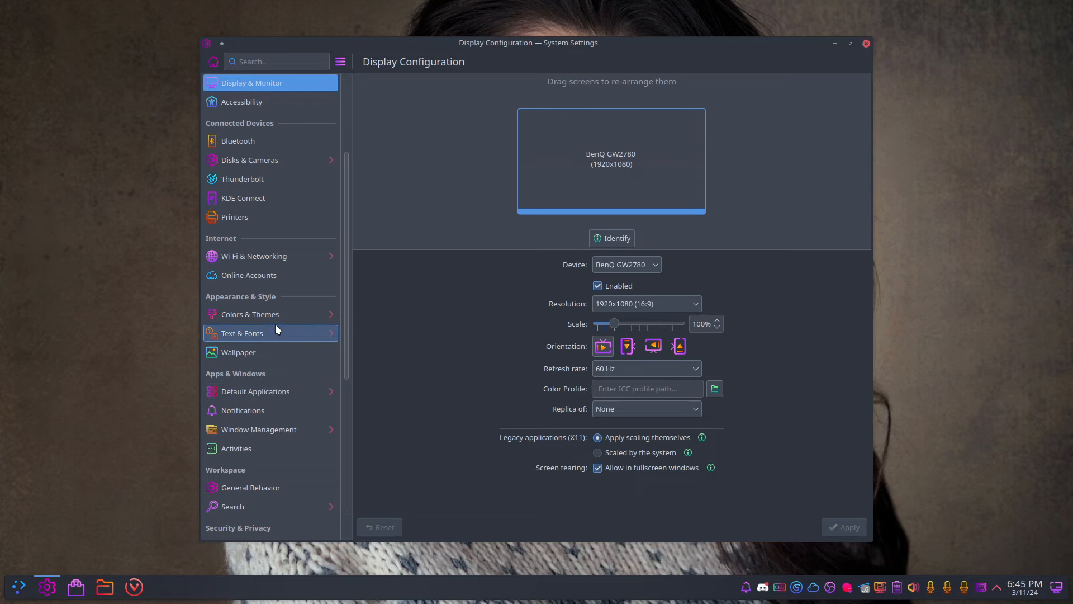
Under Colors & Themes, apply the Breeze Twilight global theme
{"action": "left_click", "coordinate": [250, 314]}
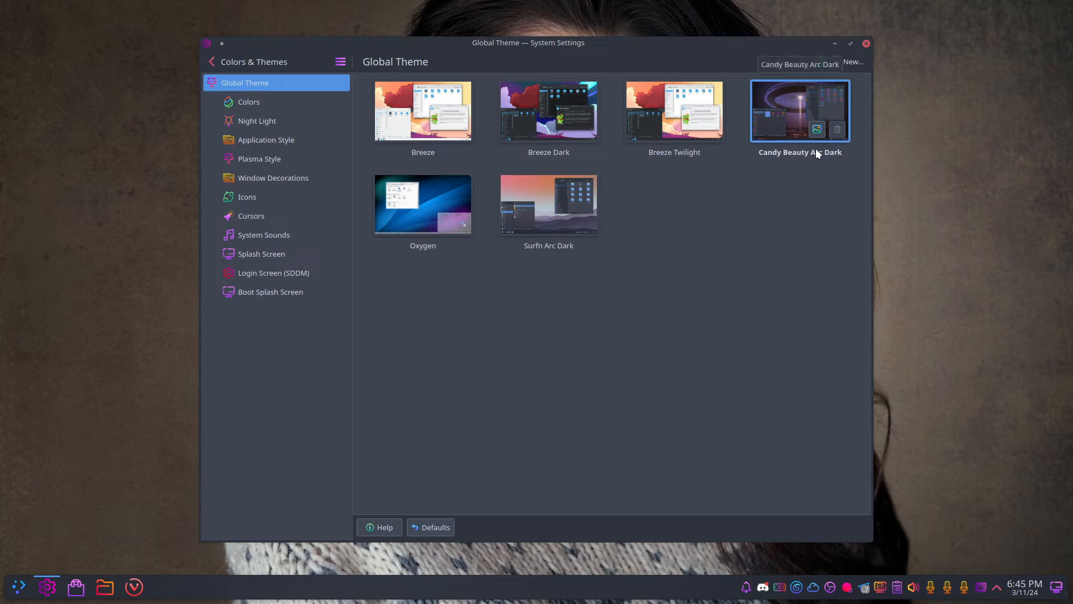
{"action": "mouse_move", "coordinate": [732, 161]}
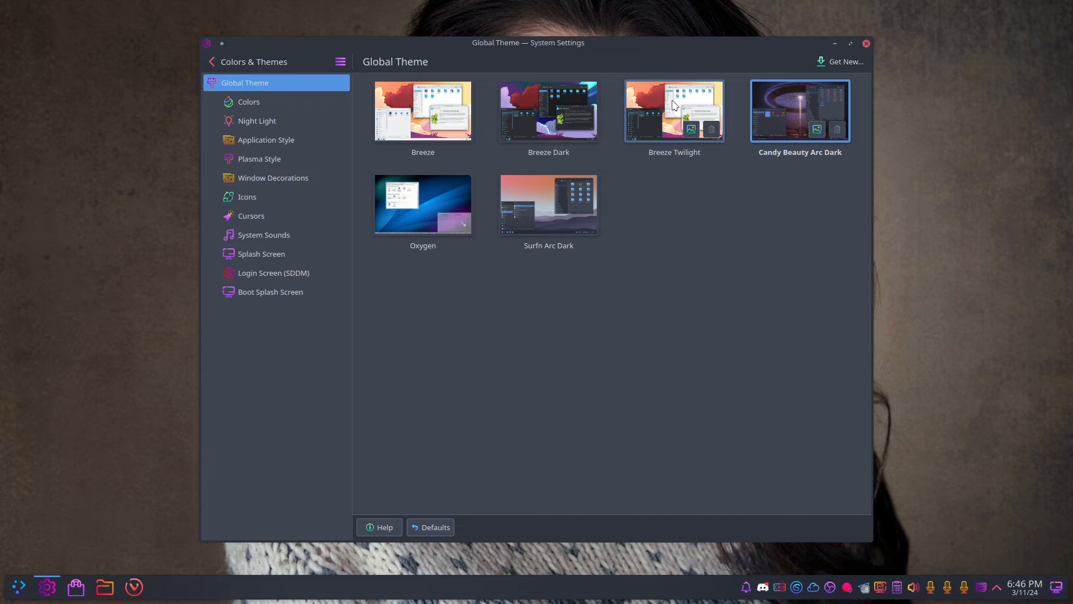
{"action": "left_click", "coordinate": [673, 110]}
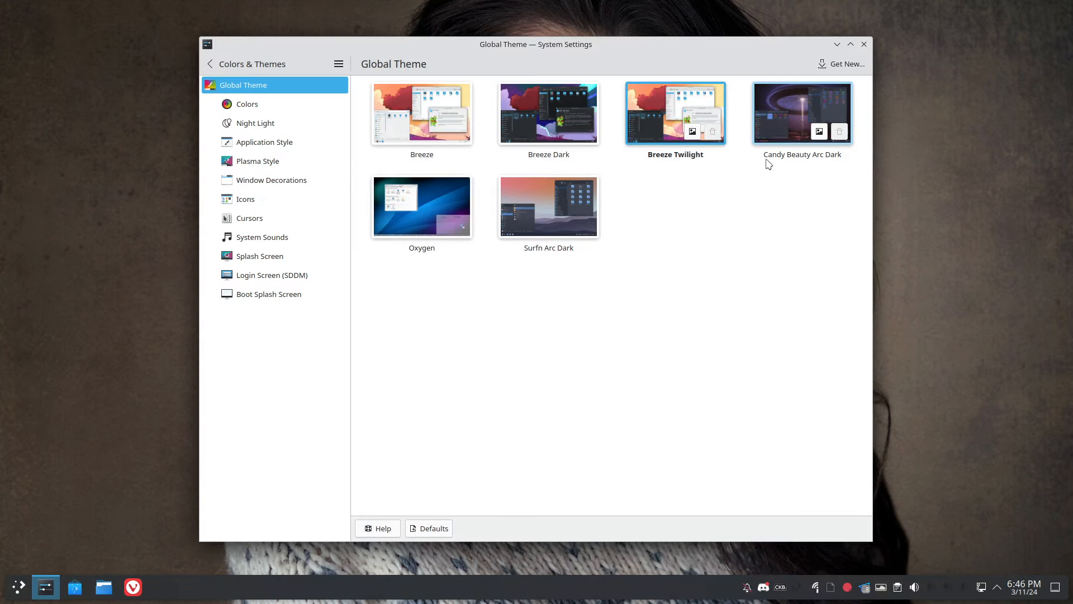
Apply Candy Beauty Arc Dark with its appearance settings, then close System Settings
{"action": "left_click", "coordinate": [801, 112]}
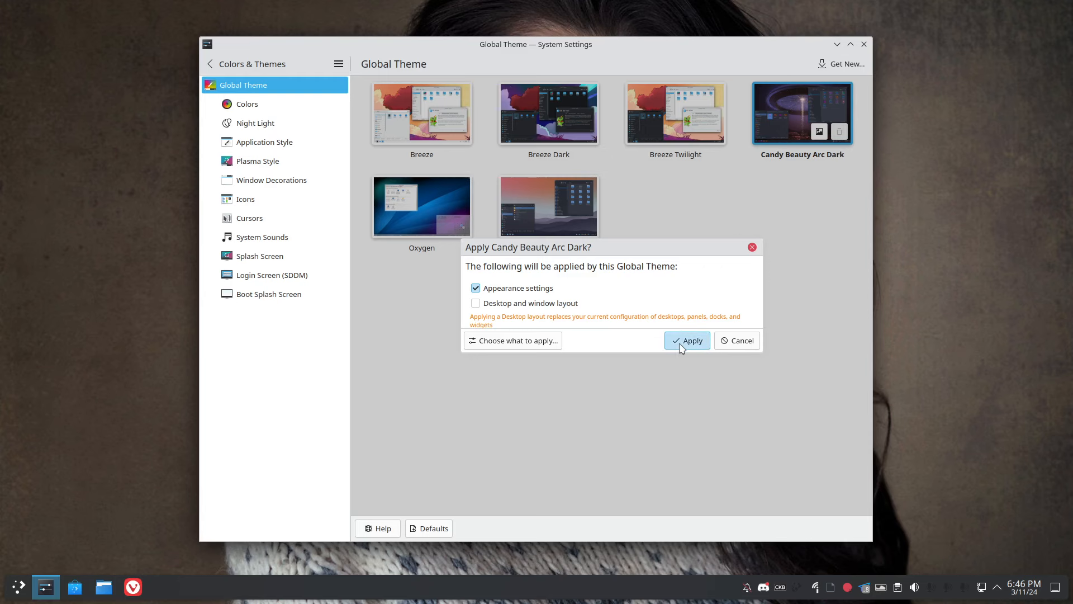
{"action": "left_click", "coordinate": [686, 341]}
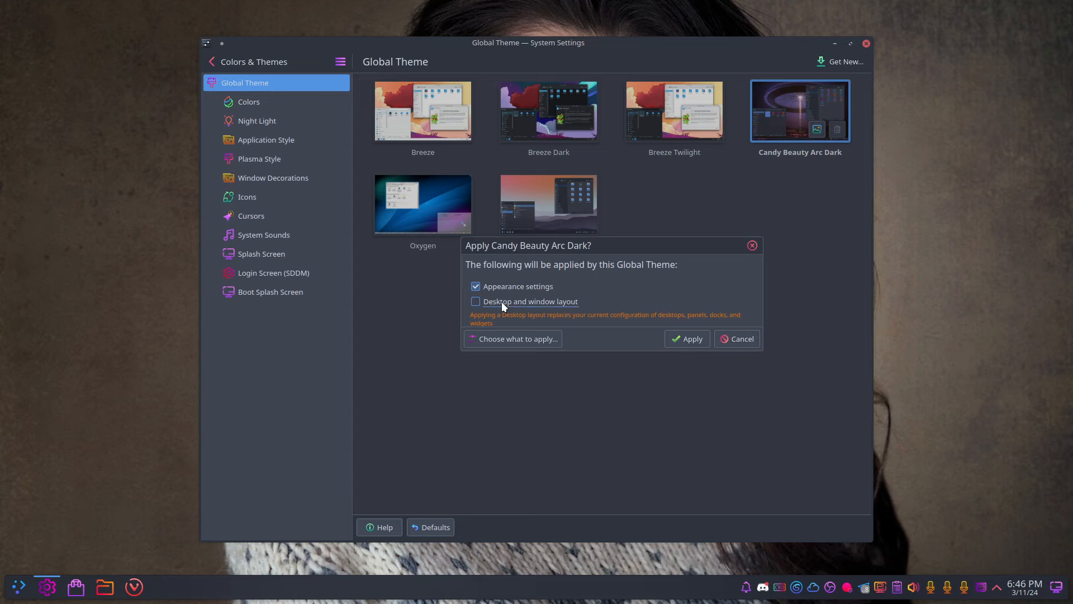
{"action": "left_click", "coordinate": [686, 339]}
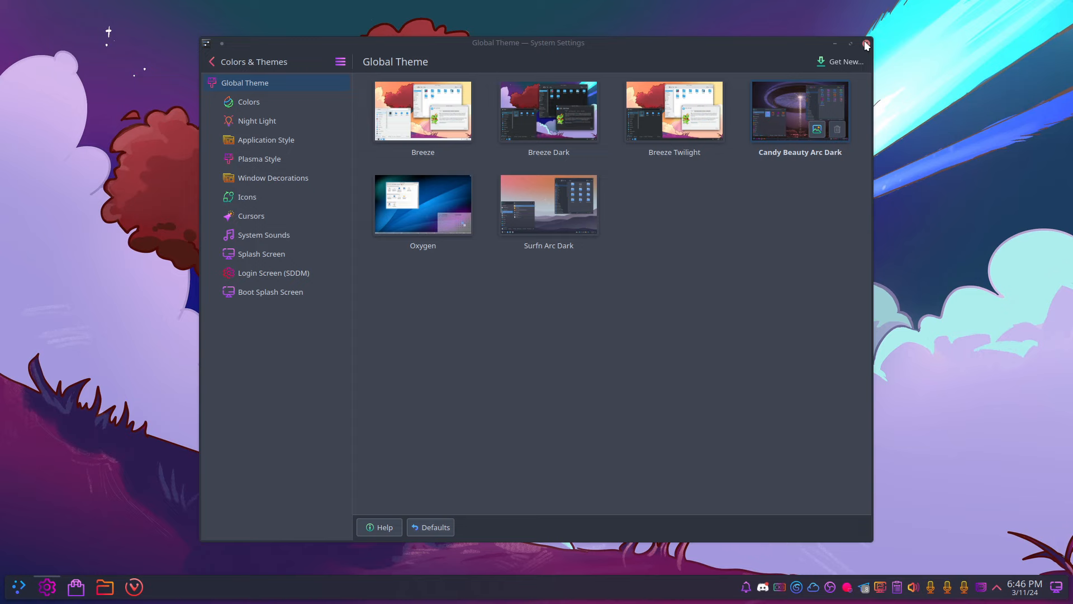
{"action": "left_click", "coordinate": [865, 43]}
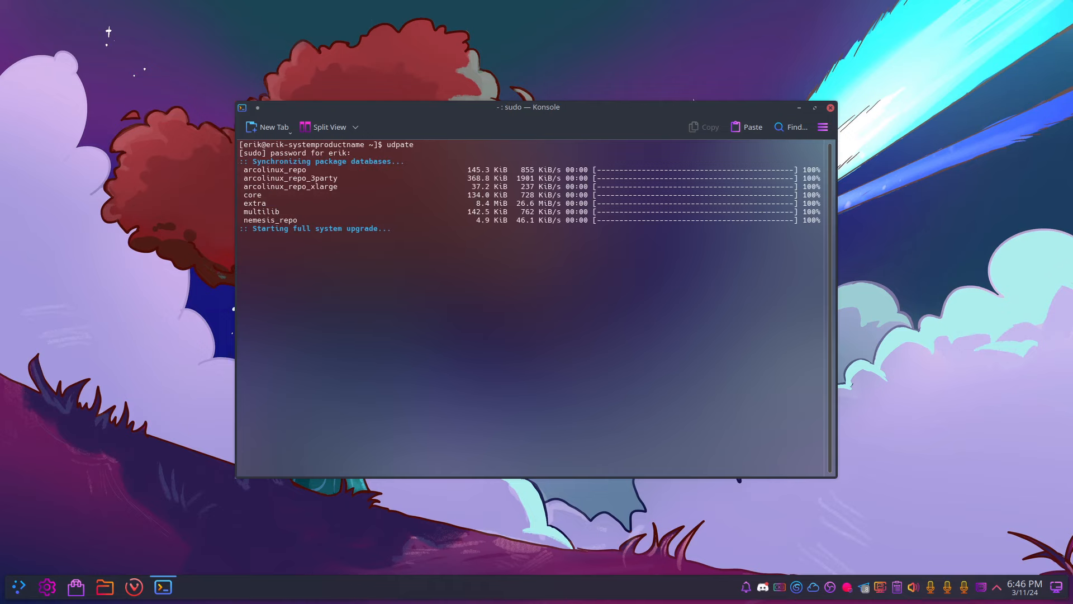
Tab-complete 'sudo pacman -S arcolinux-plasma-theme-' to list the matching theme packages
{"action": "type", "text": "sudo p"}
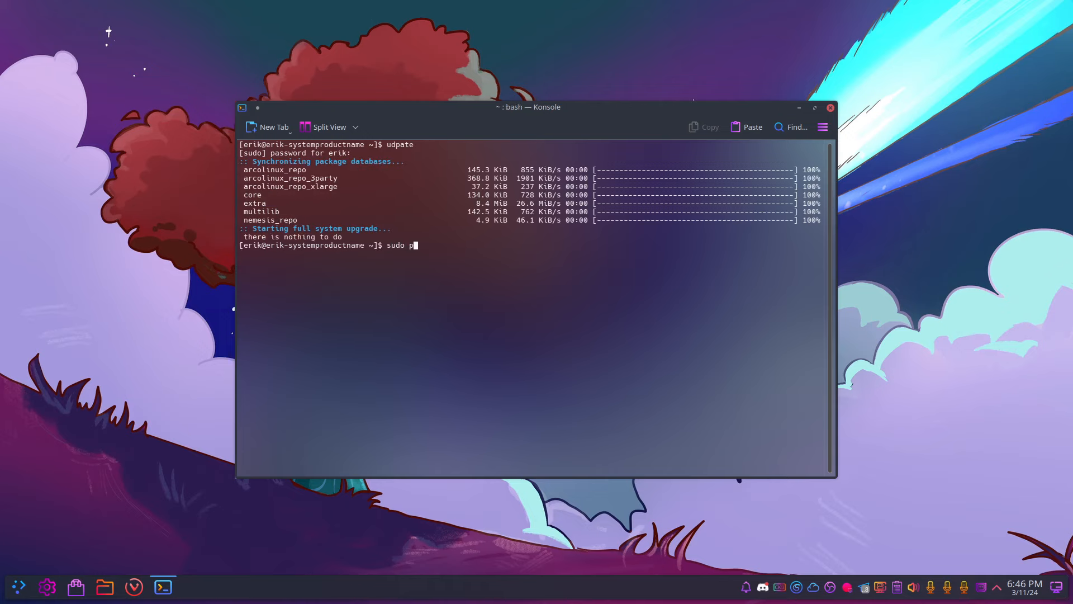
{"action": "type", "text": "acman -S a"}
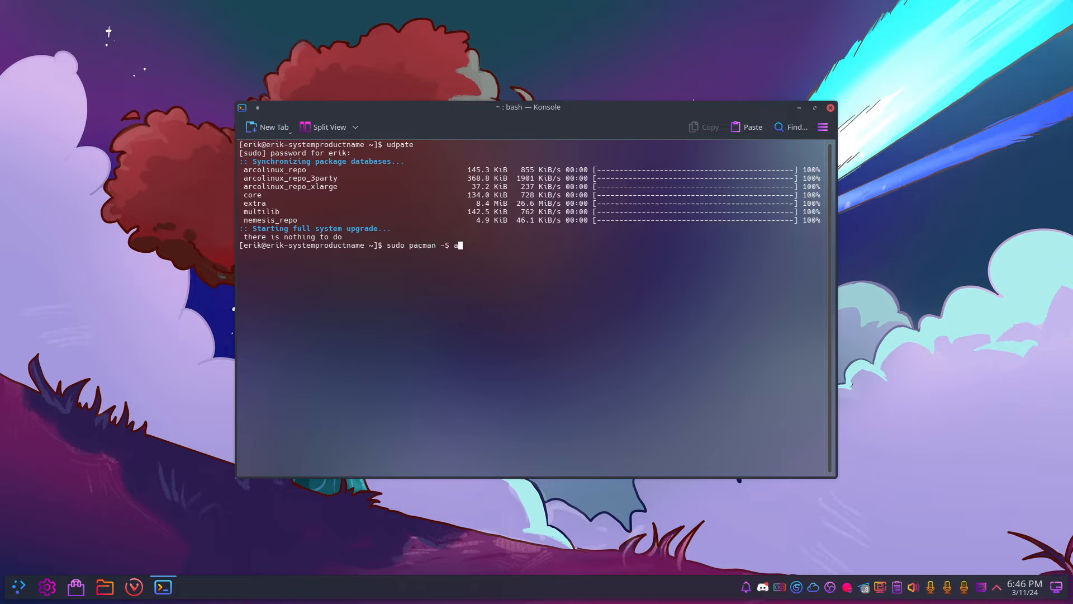
{"action": "type", "text": "rcolinux"}
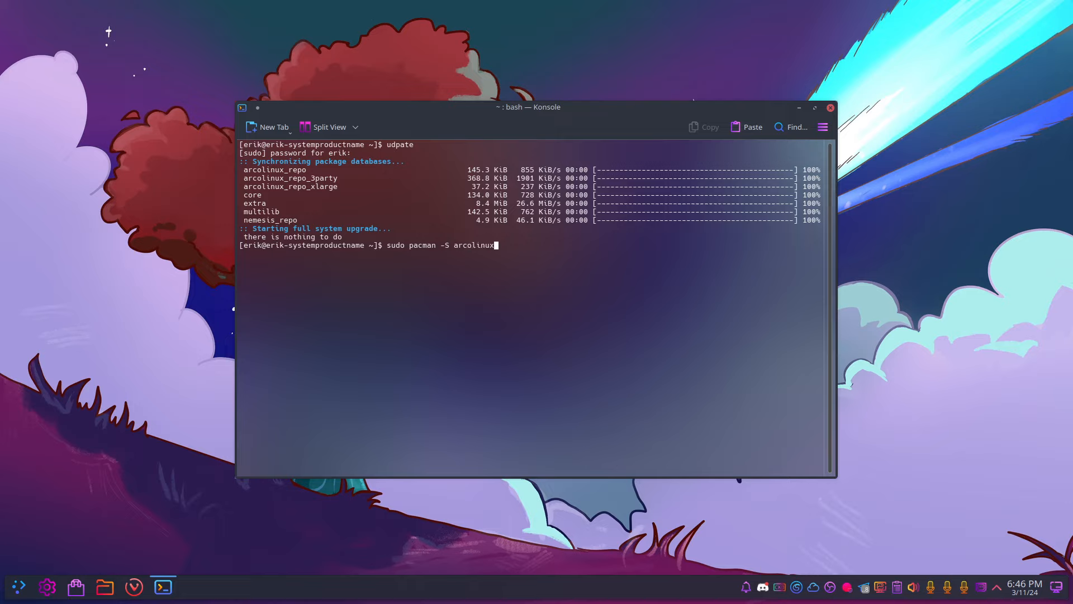
{"action": "type", "text": "-"}
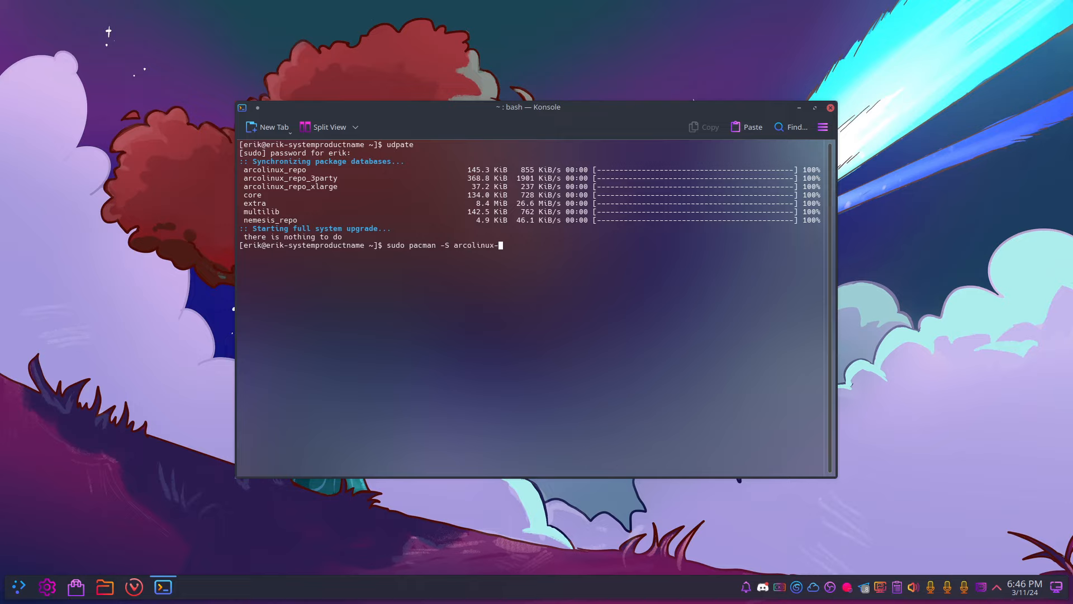
{"action": "type", "text": "plasma"}
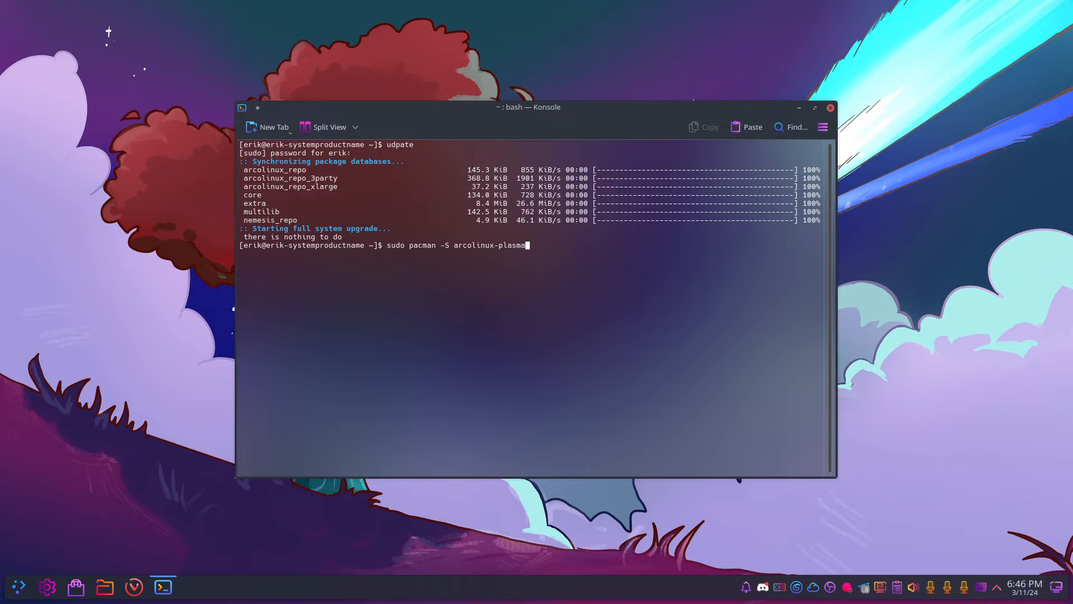
{"action": "type", "text": "-"}
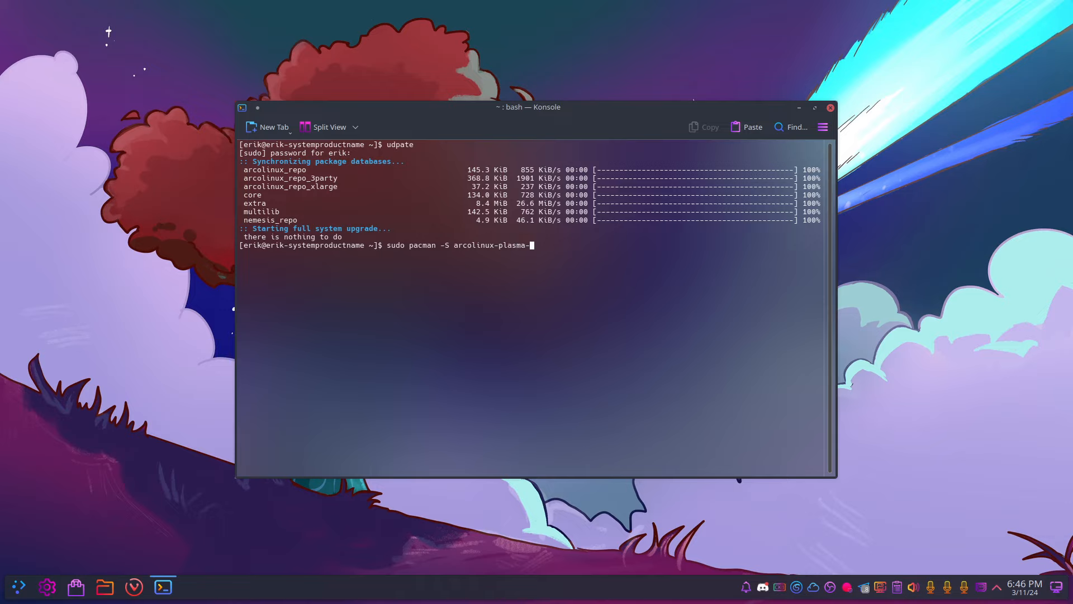
{"action": "type", "text": "them"}
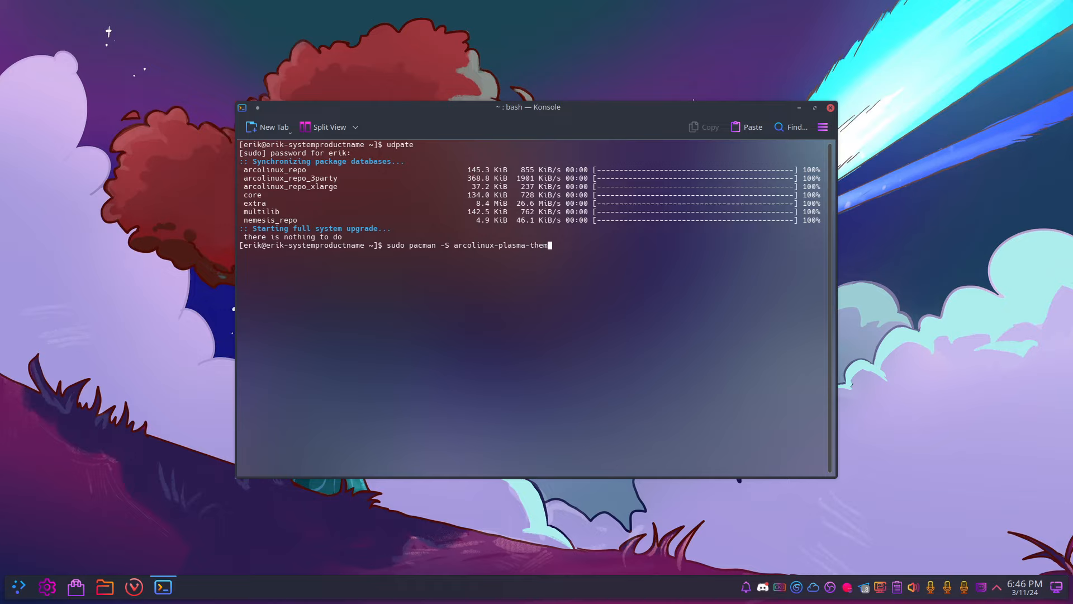
{"action": "type", "text": "-"}
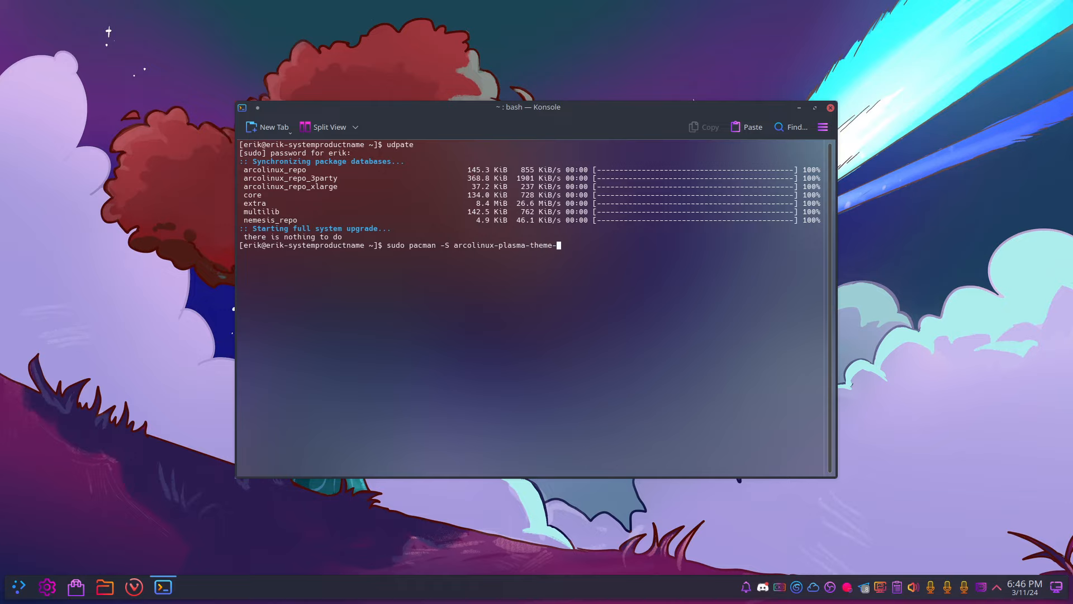
{"action": "key", "text": "Tab"}
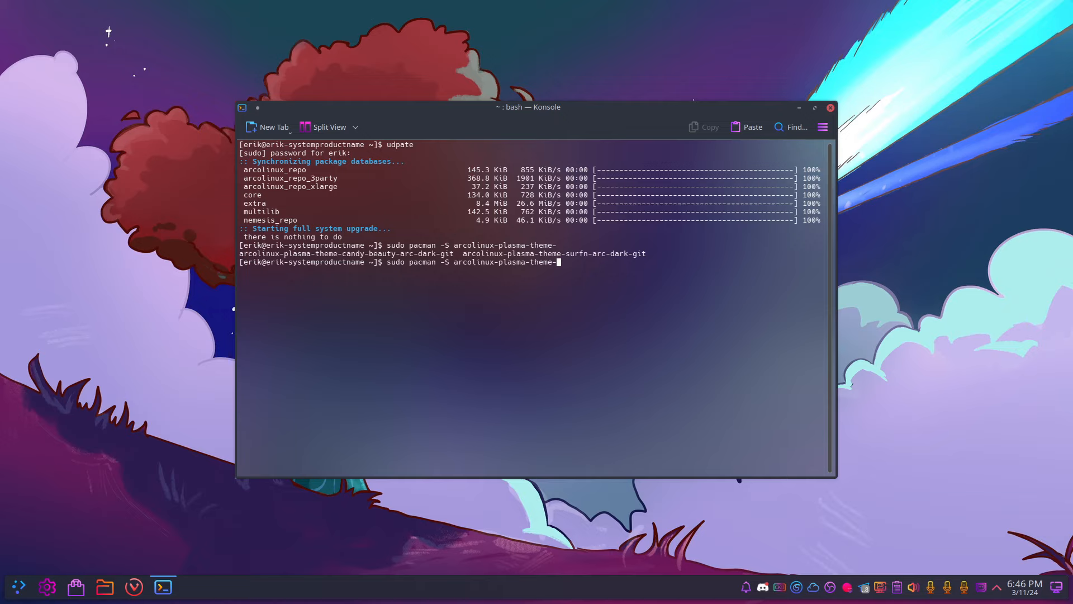